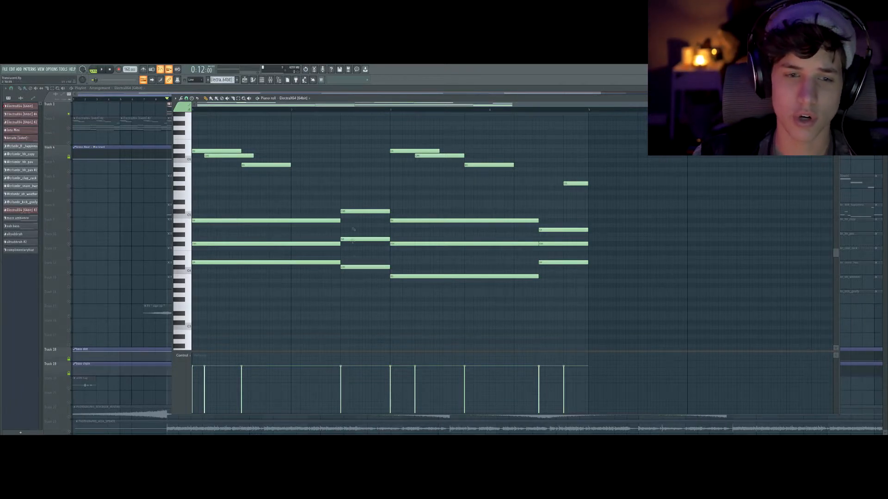
{"action": "mouse_move", "coordinate": [213, 307]}
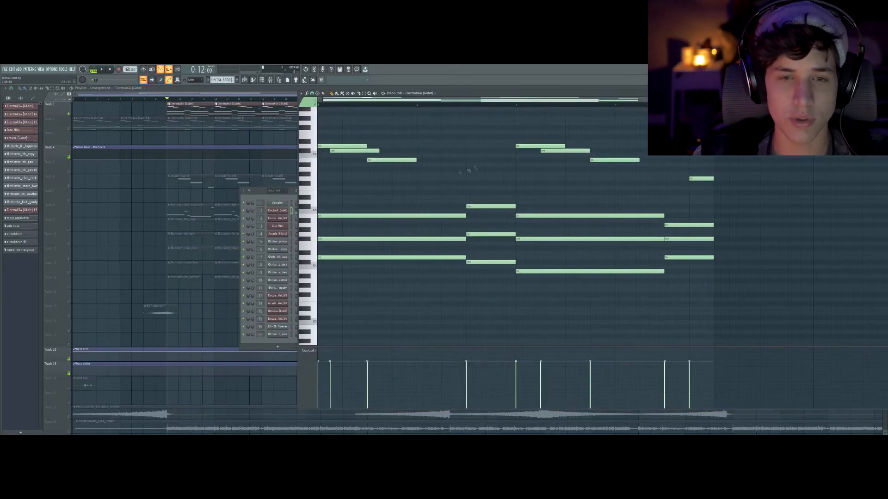
Close the Piano roll and Channel Rack, returning to the full Playlist arrangement.
{"action": "left_click", "coordinate": [101, 69]}
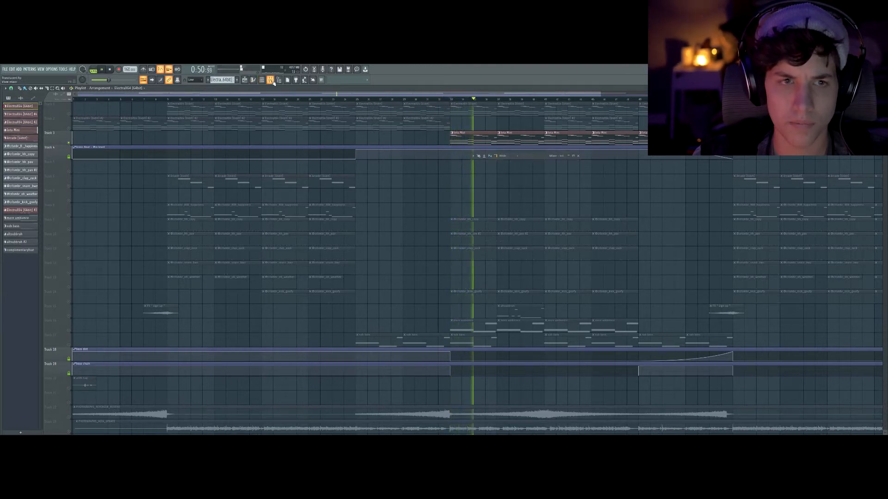
Select the pattern clips on Track 9 and Track 10 across the whole song.
{"action": "left_click", "coordinate": [270, 79]}
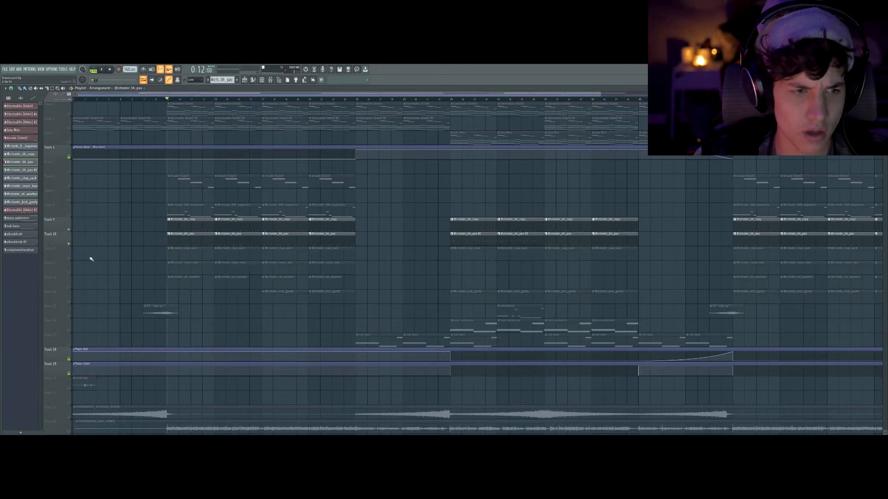
Bring the 808 pattern's notes up full-screen in the Piano roll.
{"action": "left_click", "coordinate": [173, 99]}
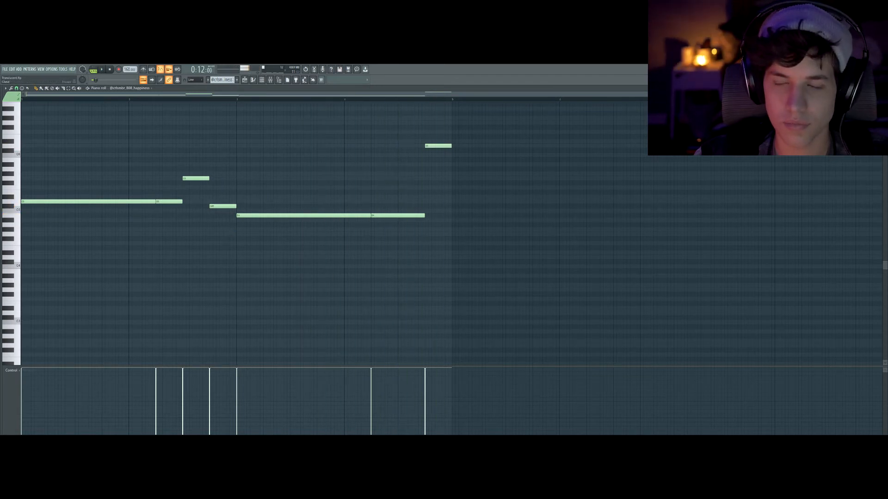
{"action": "left_click", "coordinate": [79, 88]}
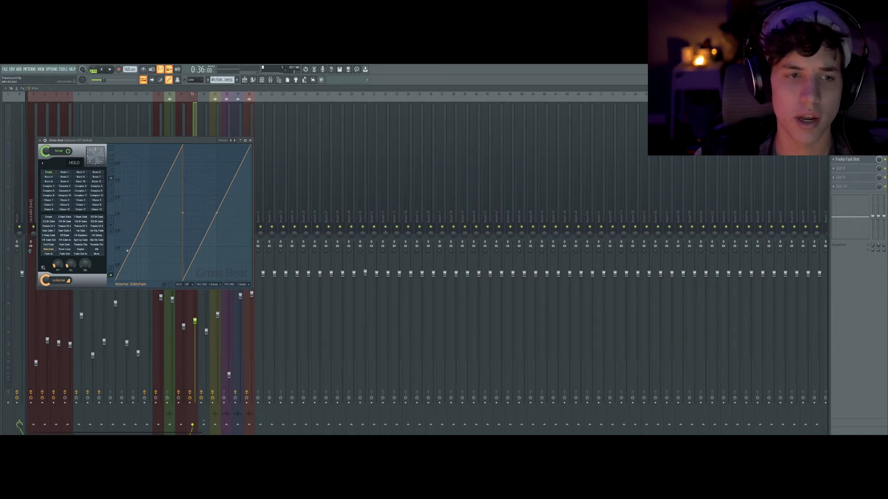
Show the Gross Beat insert in the Mixer with its Volume: Sidechain preset.
{"action": "left_click", "coordinate": [250, 140]}
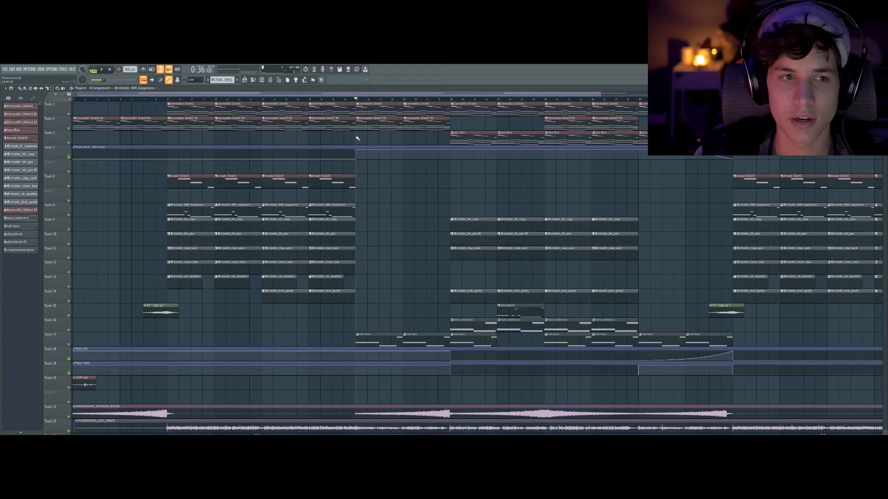
{"action": "scroll", "scroll_direction": "down", "scroll_amount": 3}
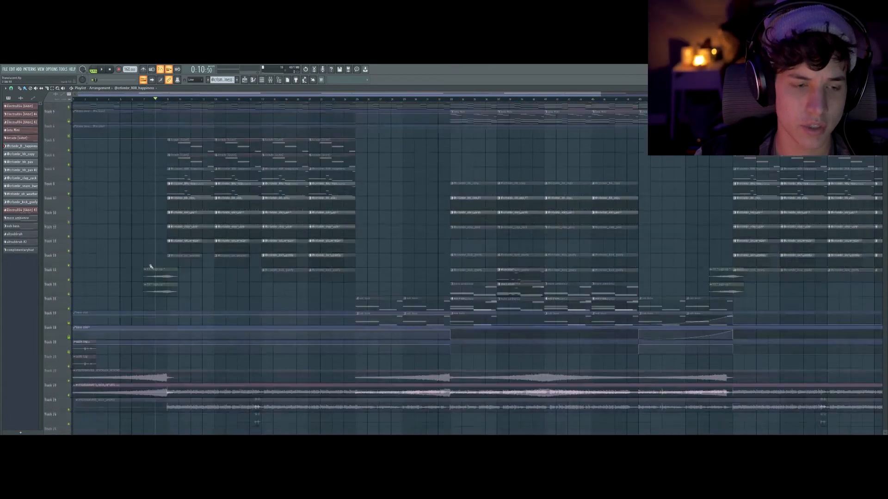
{"action": "scroll", "scroll_direction": "down", "scroll_amount": 3}
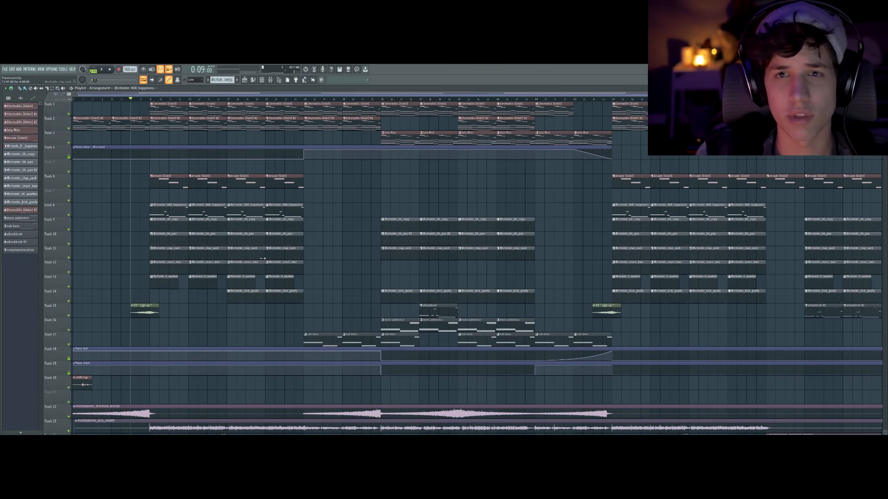
Play the beat from the outro and scroll down to the lower vocal and automation tracks.
{"action": "scroll", "scroll_direction": "down", "scroll_amount": 3}
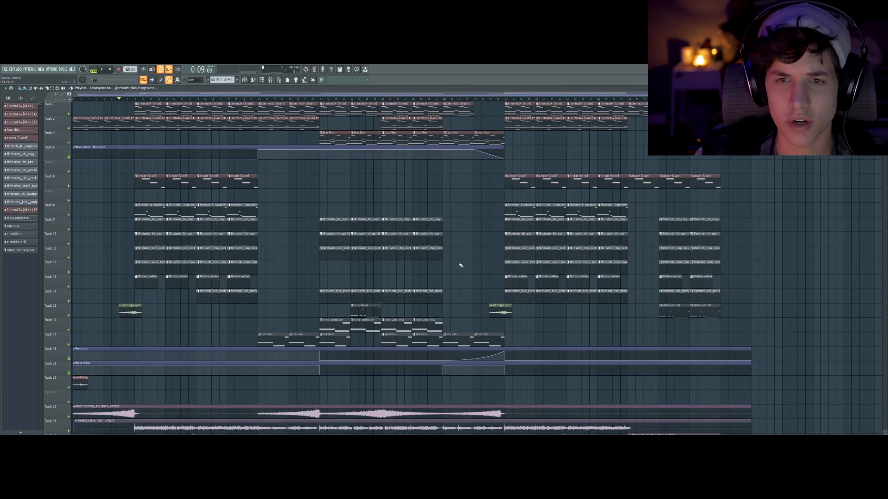
{"action": "left_click", "coordinate": [643, 98]}
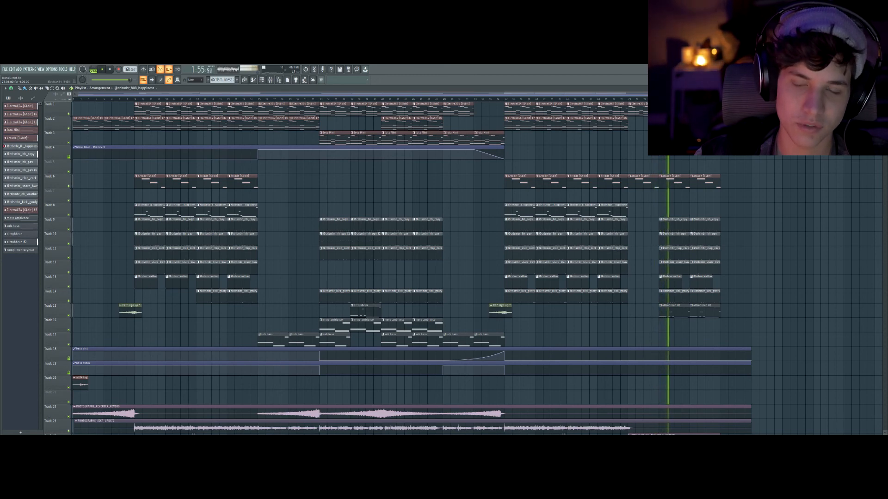
{"action": "scroll", "scroll_direction": "down", "scroll_amount": 3}
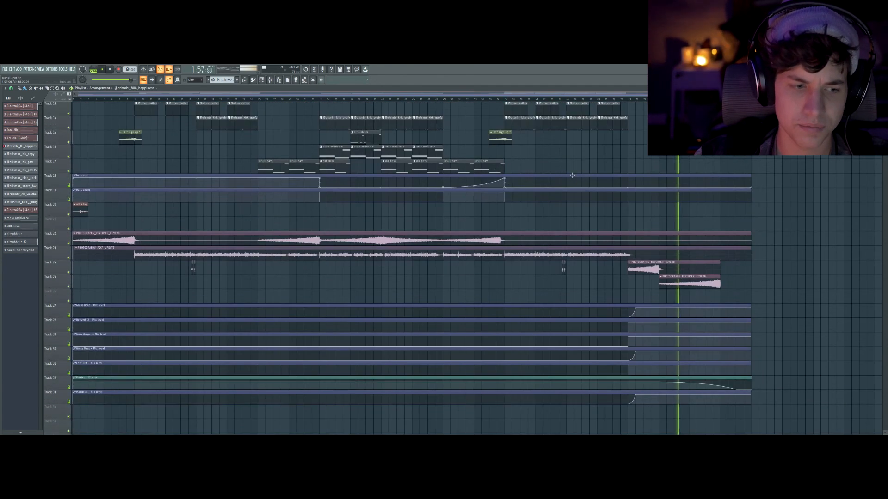